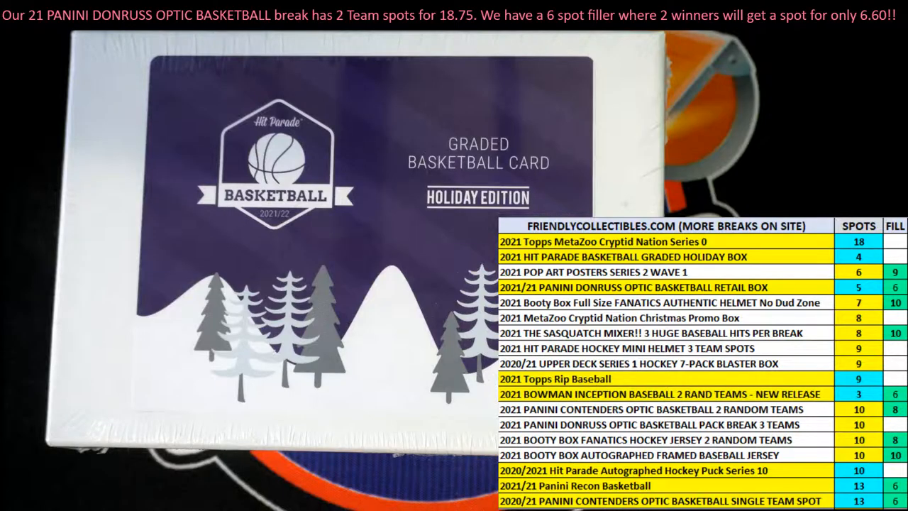
# Bring the Notepad list of owner names and NBA teams up over the randomizer page.
pyautogui.click(512, 3)
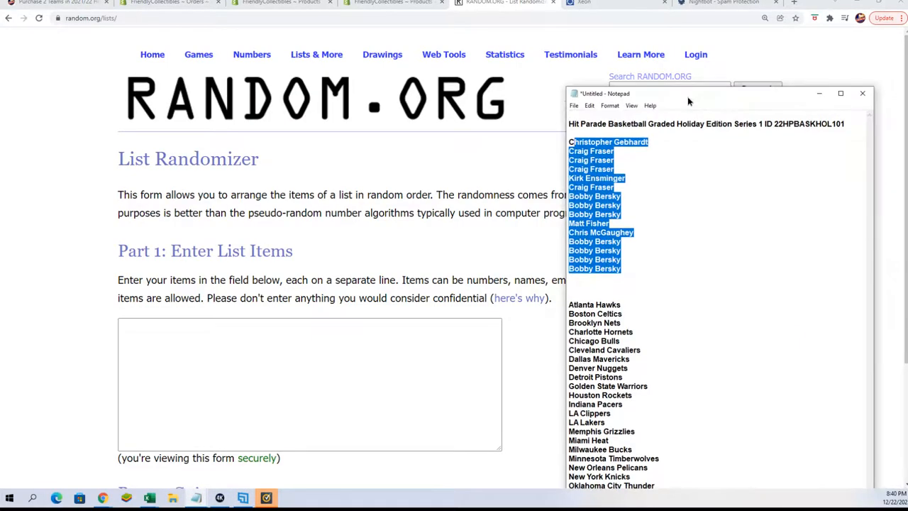
# Copy the owner names from Notepad into the List Randomizer entry box.
pyautogui.moveTo(688, 94); pyautogui.dragTo(627, 77)
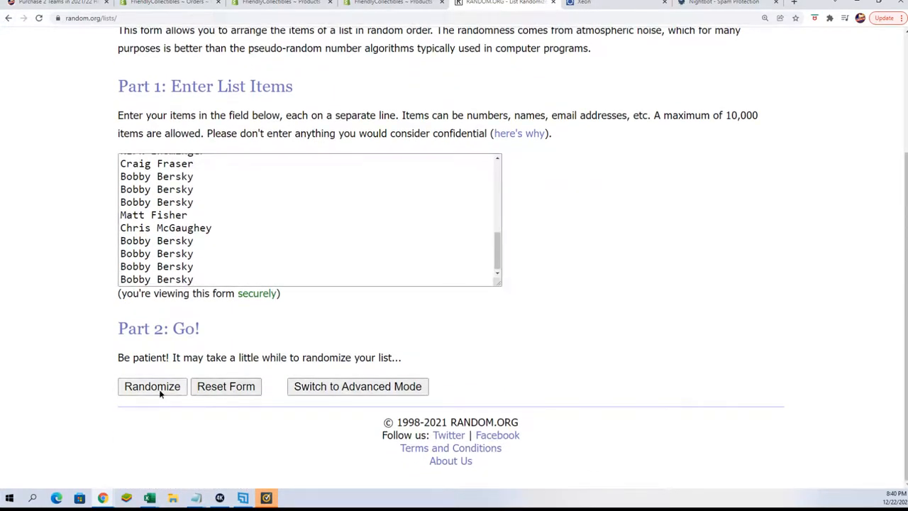
# Randomize the 30 owner names and reshuffle the result several more times.
pyautogui.click(152, 386)
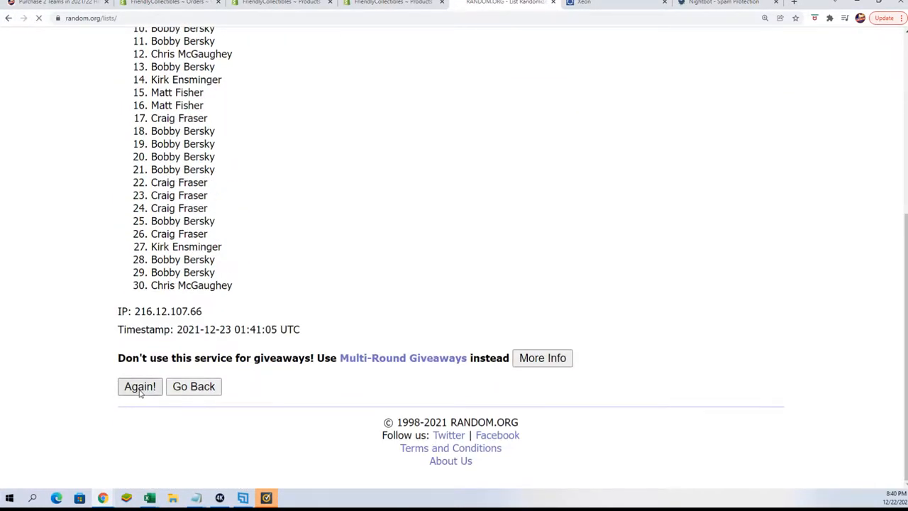
pyautogui.click(139, 385)
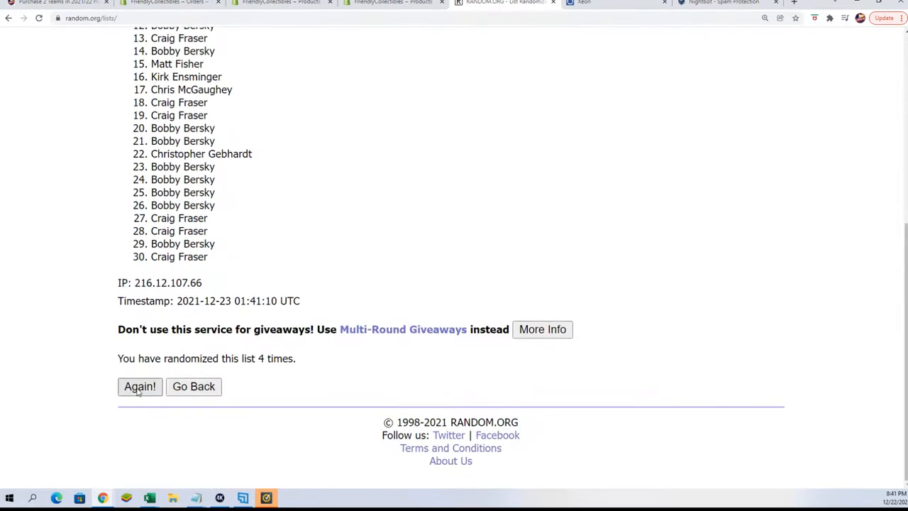
pyautogui.click(139, 386)
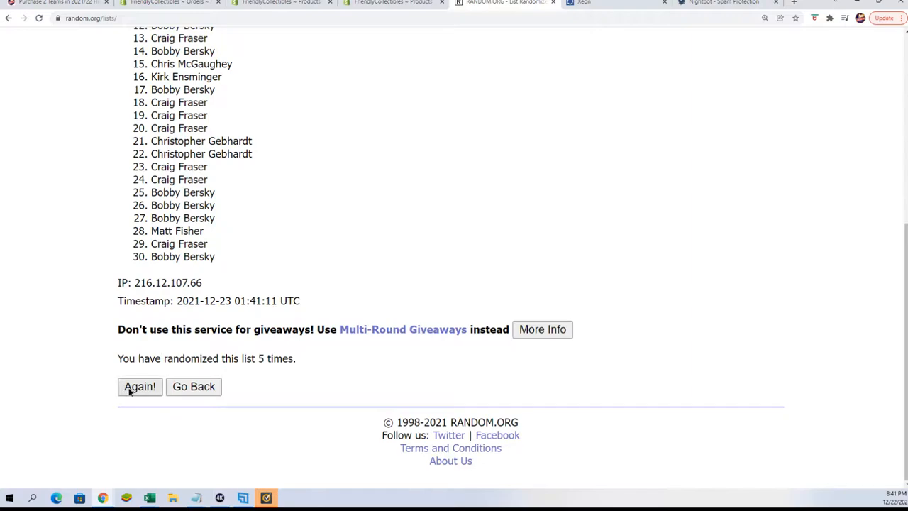
pyautogui.click(139, 386)
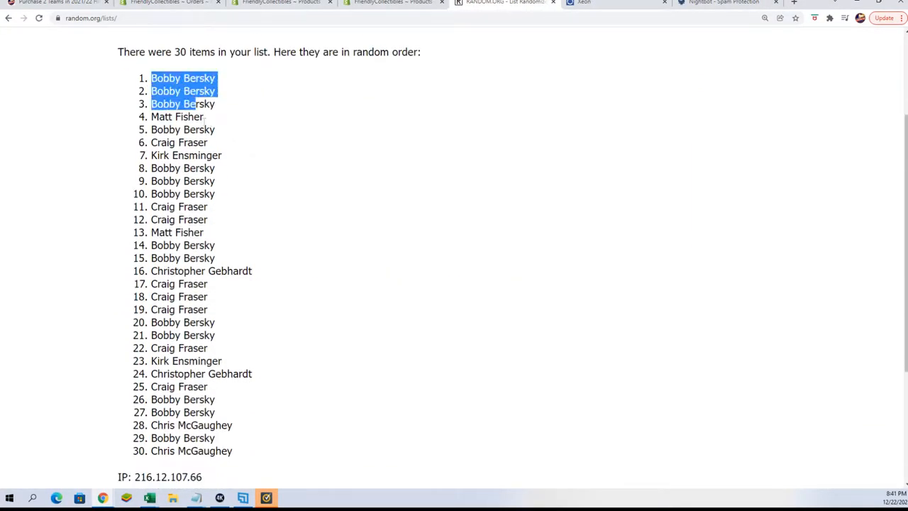
# Copy the shuffled owner names and paste them as text into Owners cells A2–A31.
pyautogui.rightClick(183, 400)
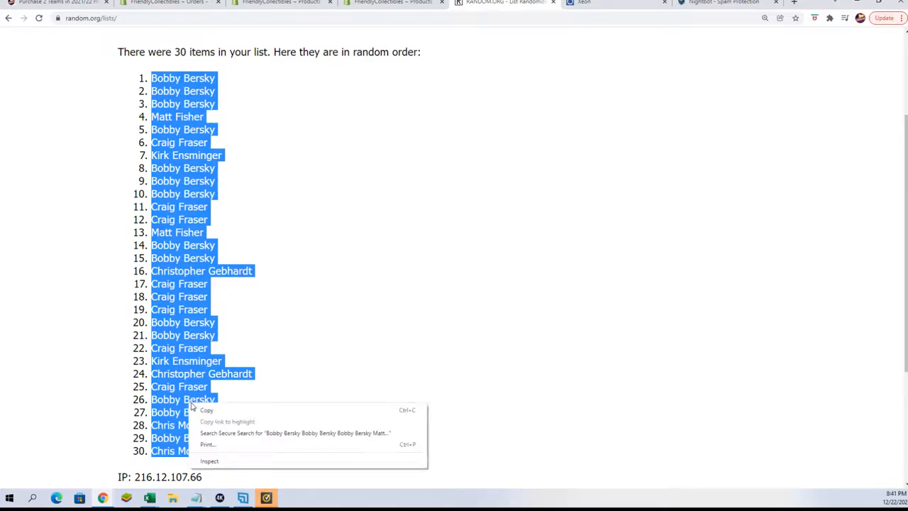
pyautogui.scroll(-3)
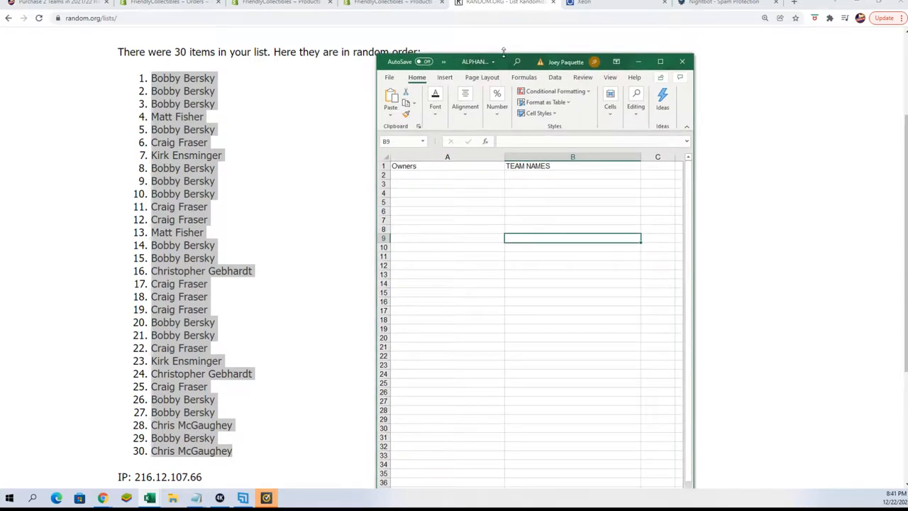
pyautogui.rightClick(409, 114)
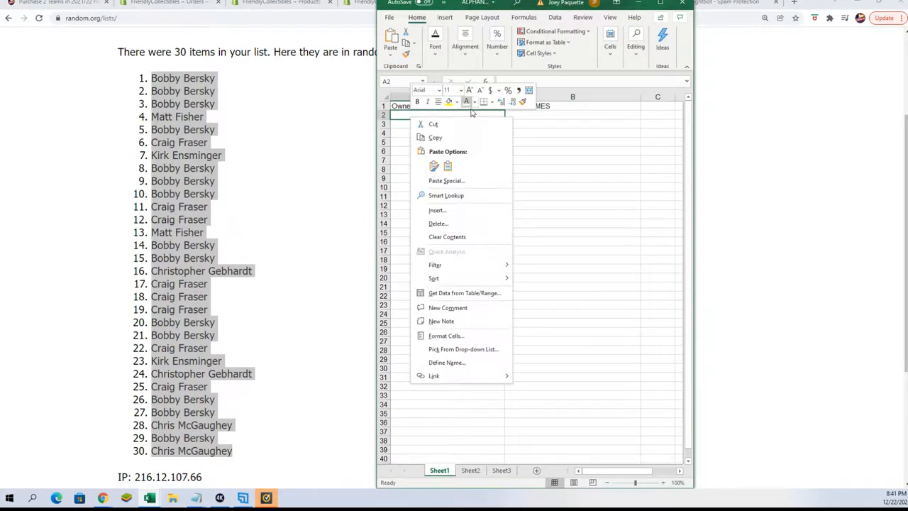
pyautogui.click(446, 180)
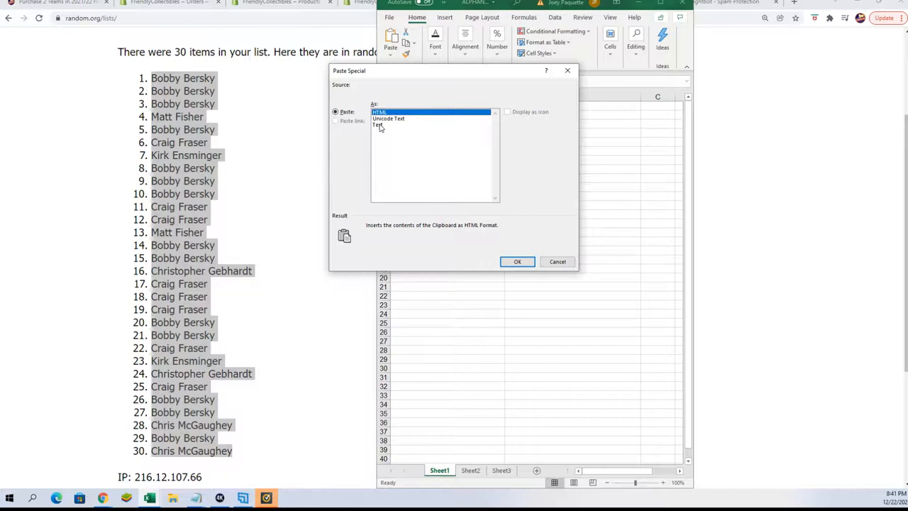
pyautogui.click(516, 261)
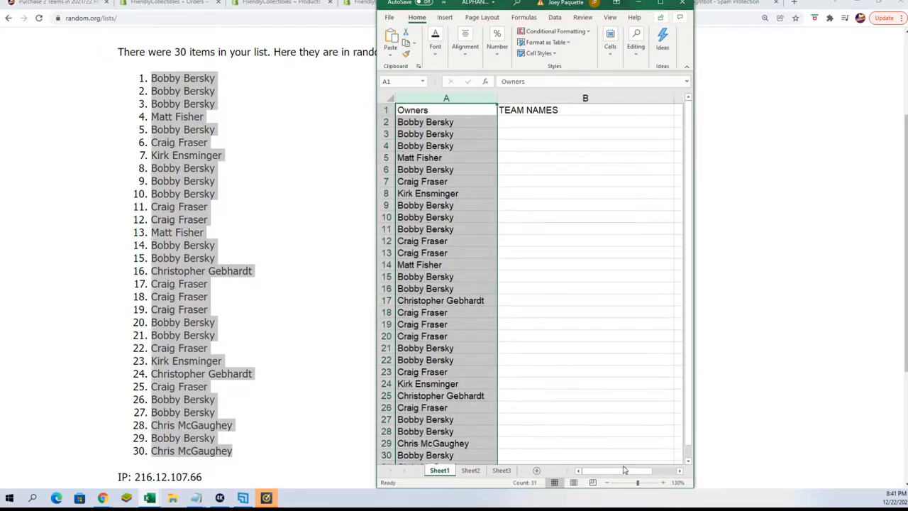
pyautogui.click(569, 119)
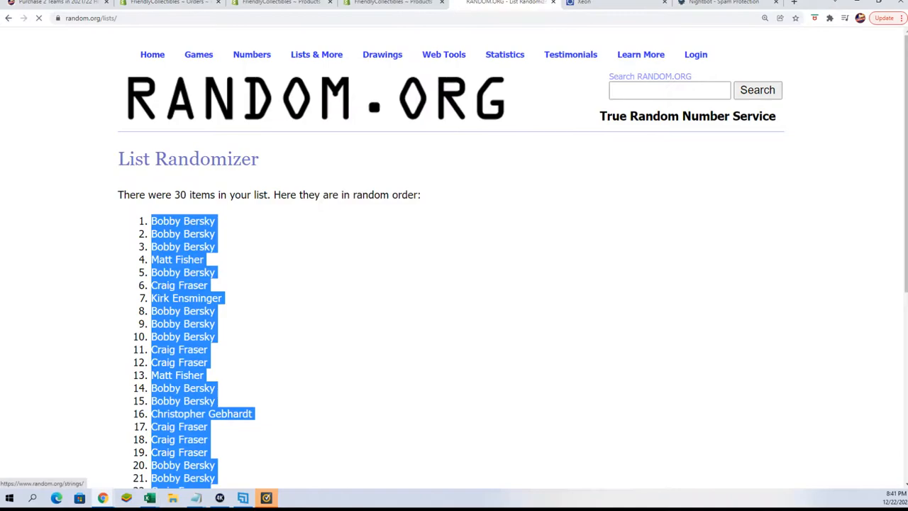
# Randomize the 30 NBA team names and reshuffle them six times.
pyautogui.click(9, 22)
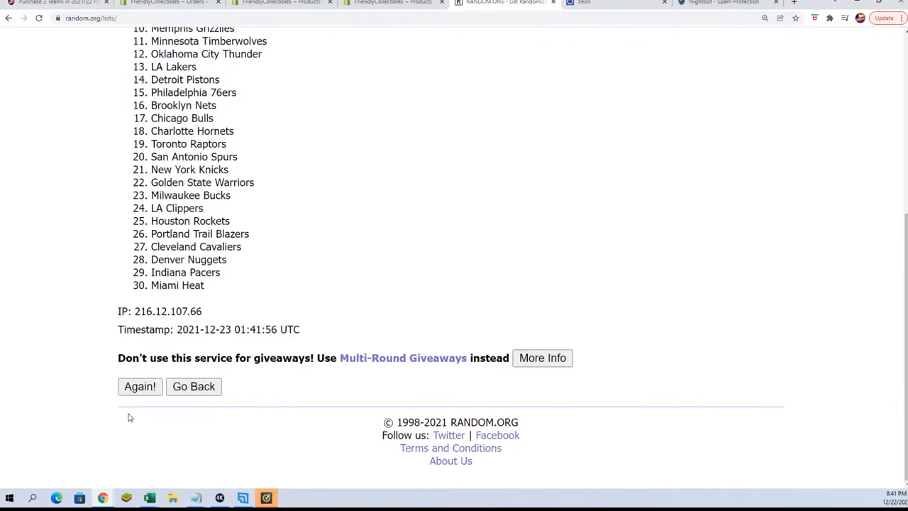
pyautogui.click(139, 386)
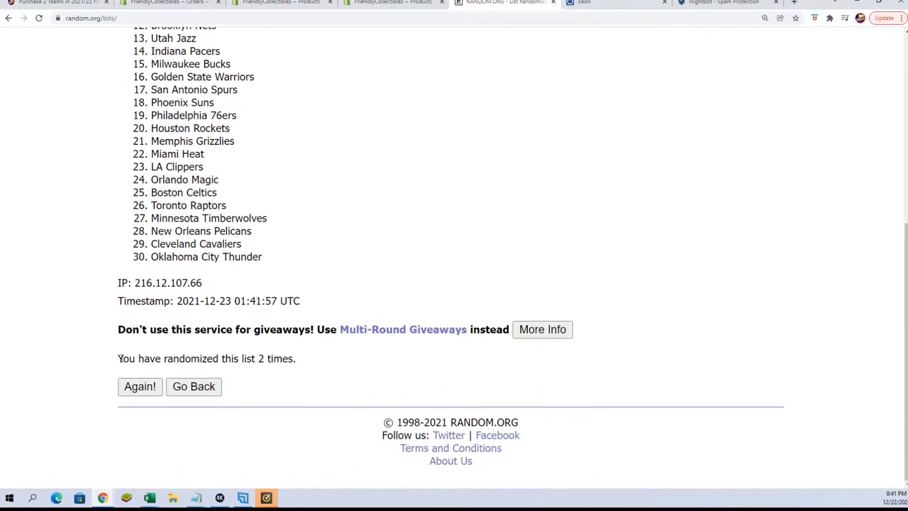
pyautogui.click(139, 386)
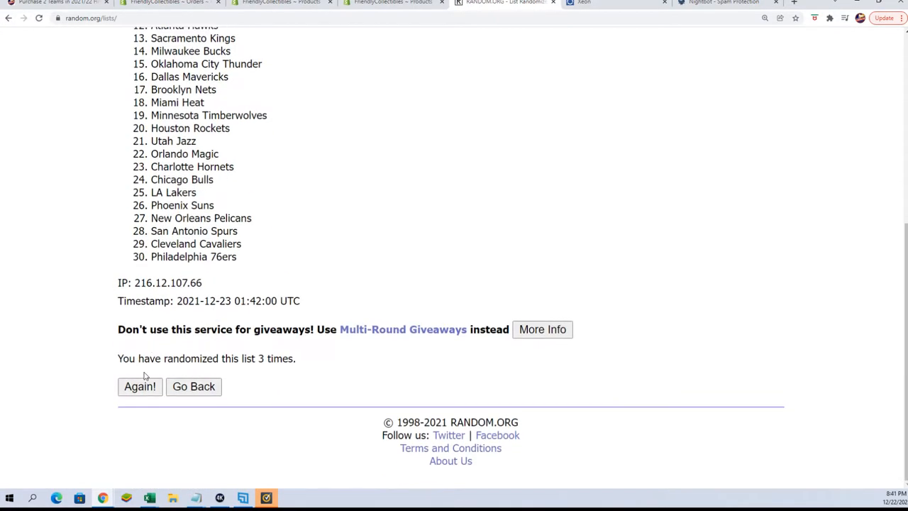
pyautogui.click(139, 386)
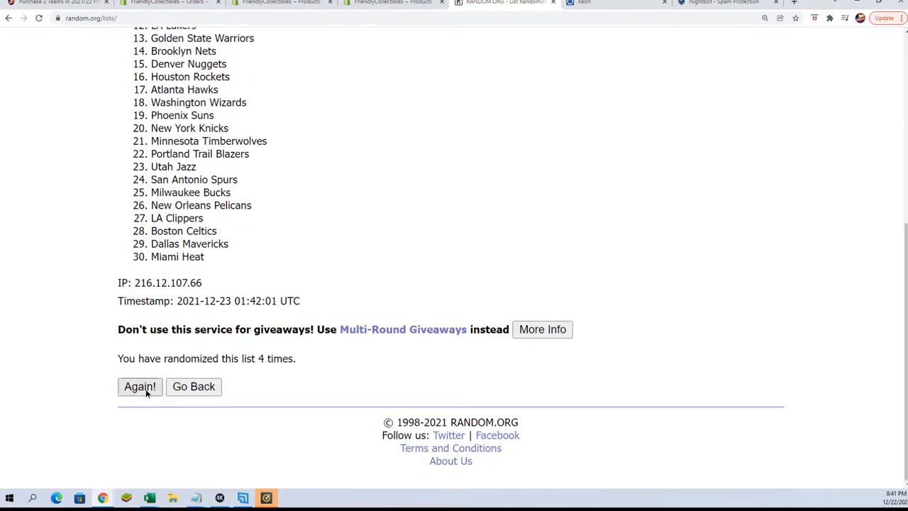
pyautogui.click(139, 385)
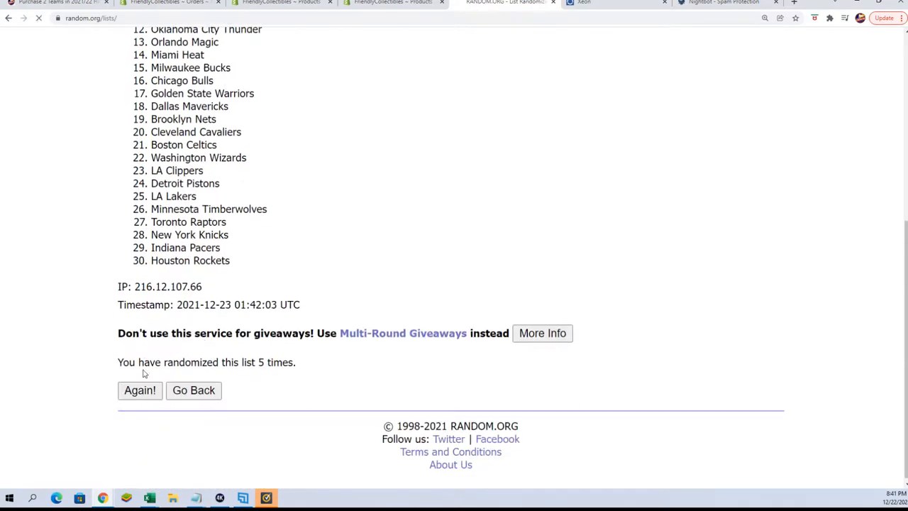
pyautogui.click(139, 390)
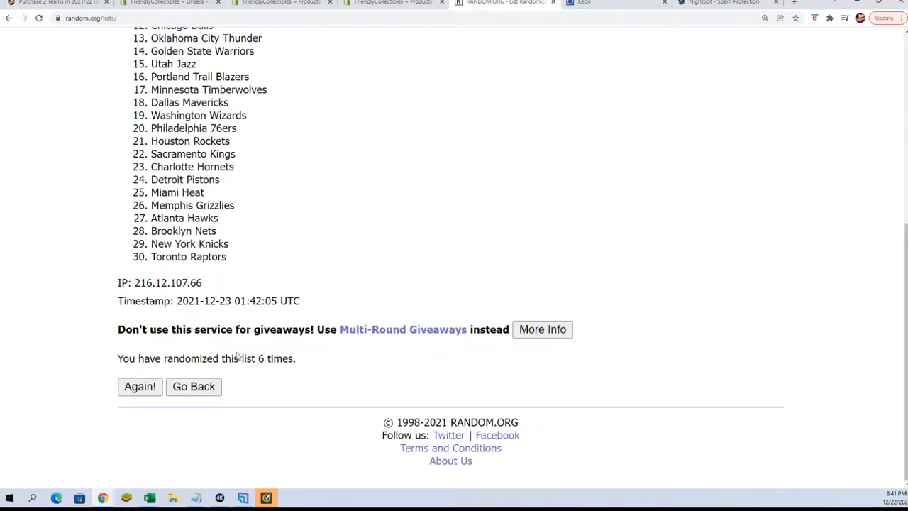
pyautogui.click(139, 385)
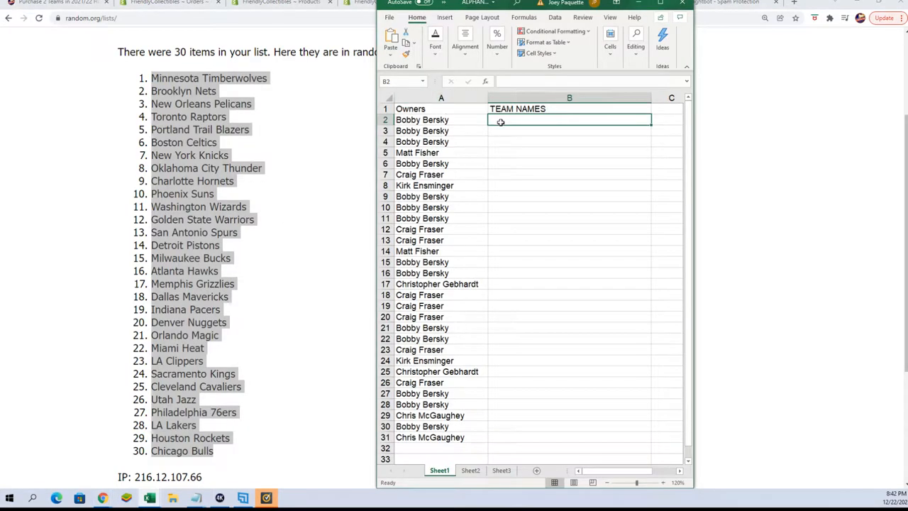
# Paste the shuffled team names as text into B2–B31 beside the owners.
pyautogui.rightClick(499, 122)
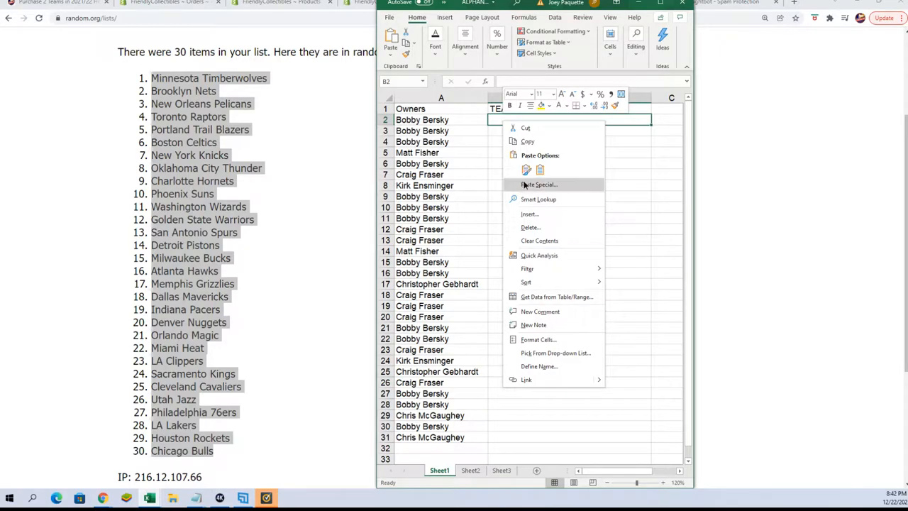
pyautogui.click(538, 184)
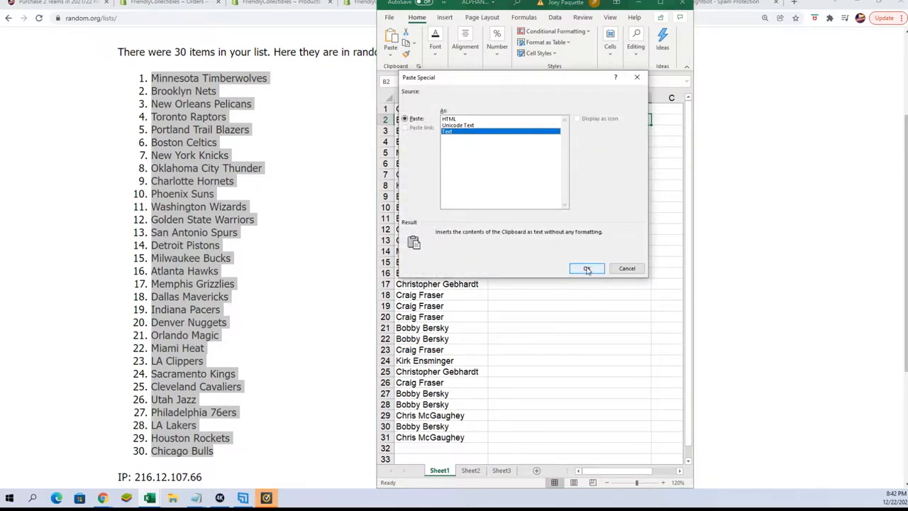
pyautogui.click(587, 268)
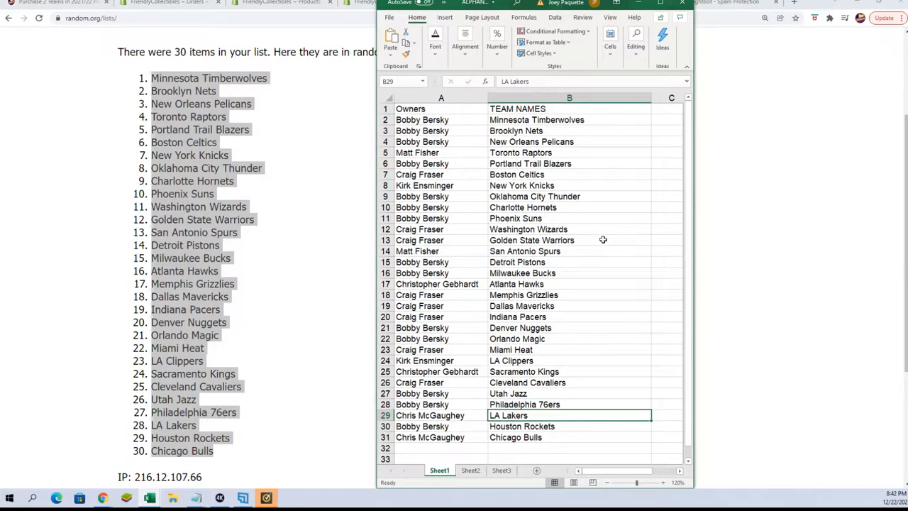
# Check the owner–team pairings in rows 26, 13, 10 and the first team in B2.
pyautogui.click(420, 383)
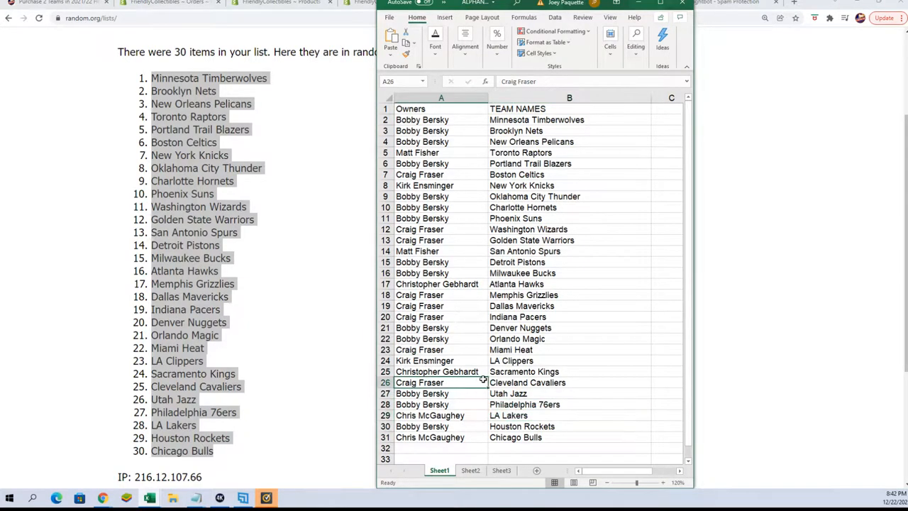
pyautogui.moveTo(469, 219)
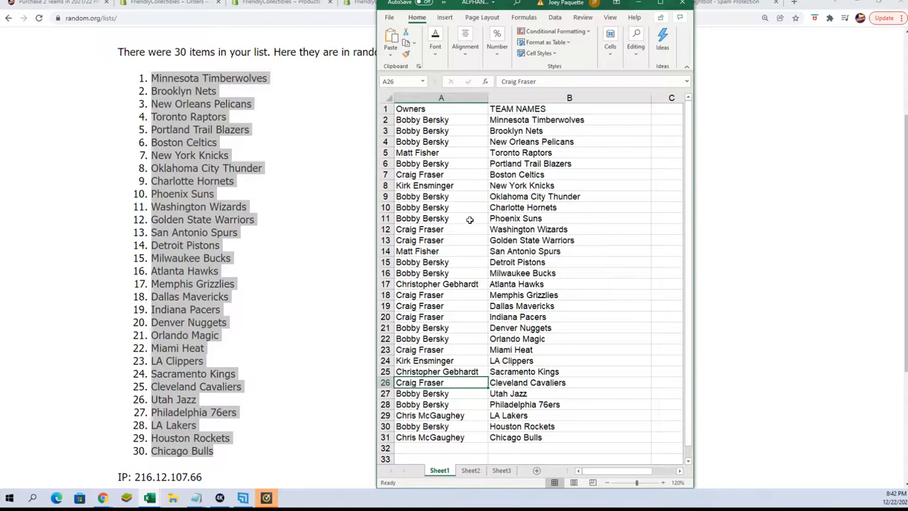
pyautogui.click(419, 240)
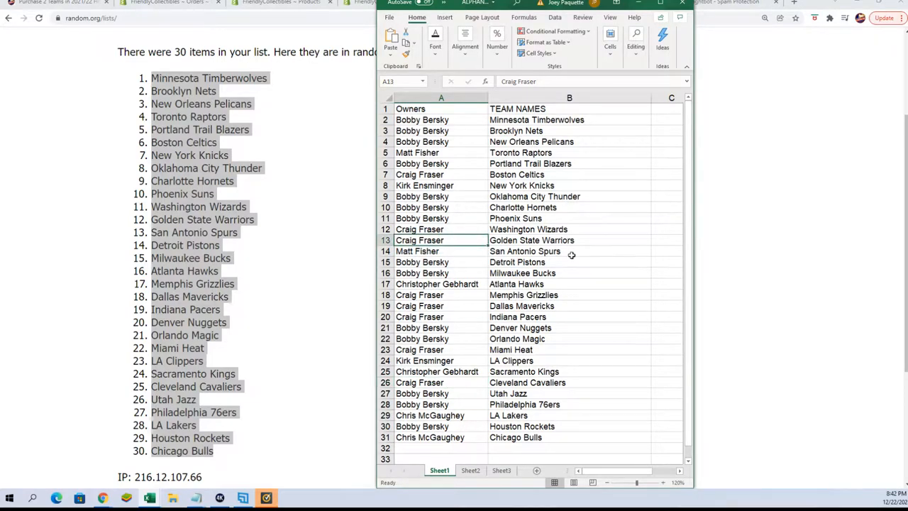
pyautogui.click(440, 207)
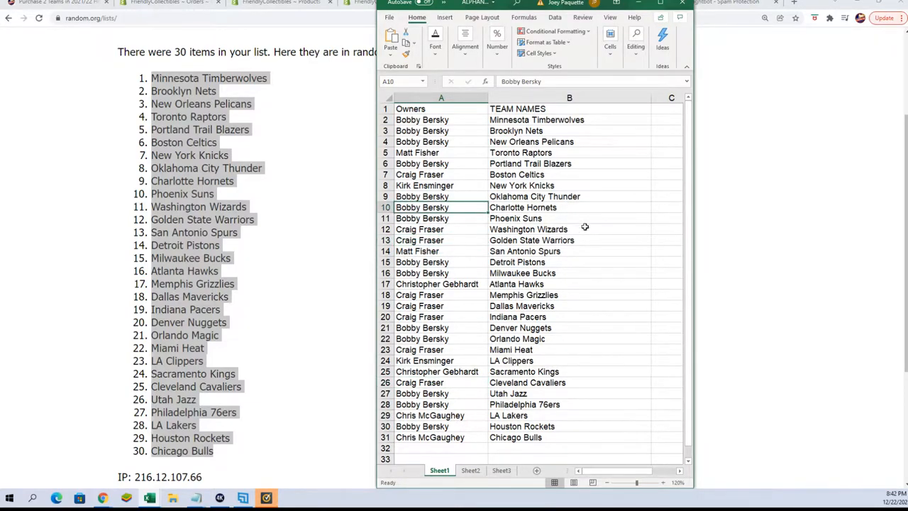
pyautogui.moveTo(508, 184)
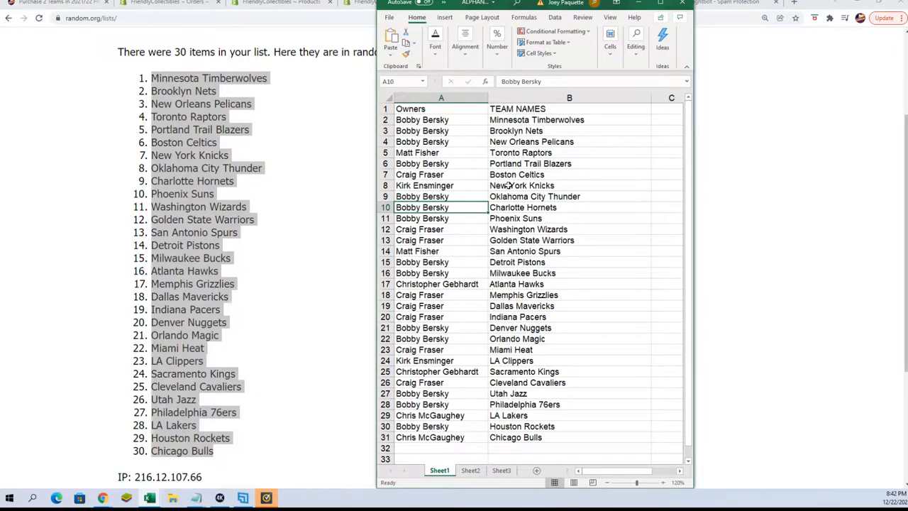
pyautogui.moveTo(469, 207)
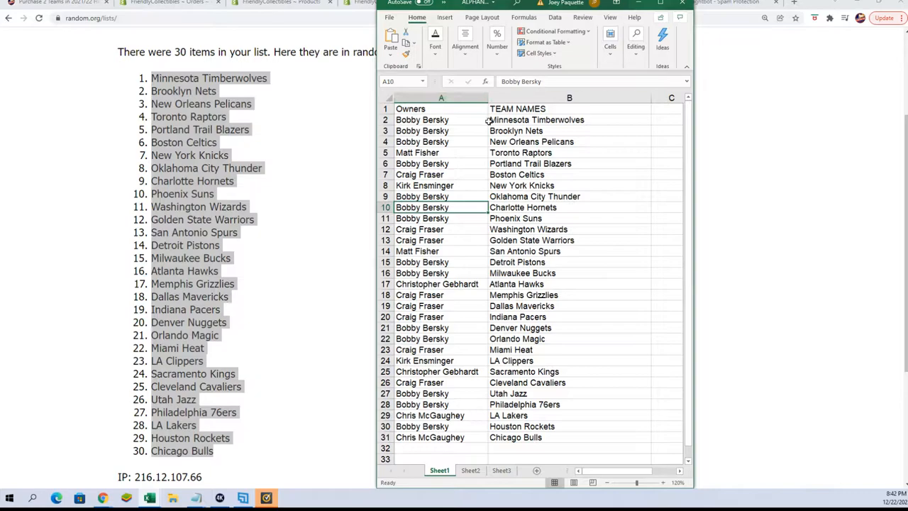
pyautogui.click(569, 119)
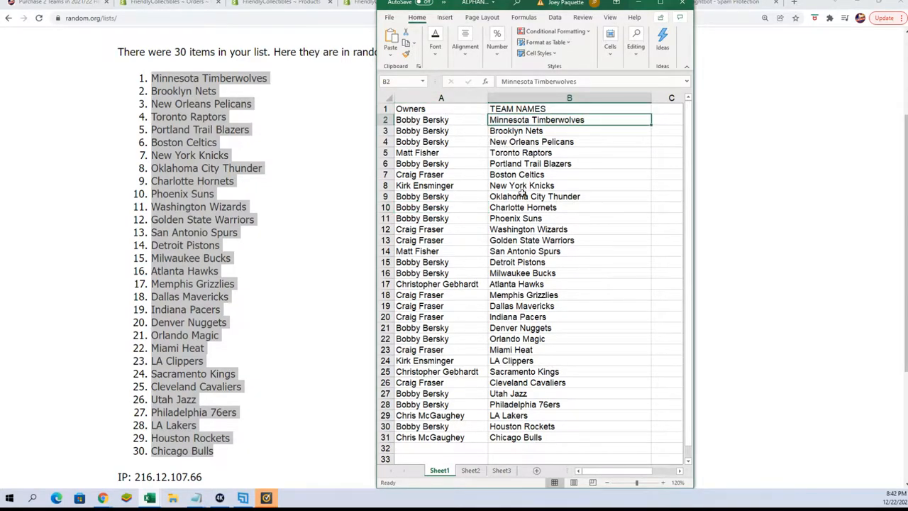
pyautogui.moveTo(582, 198)
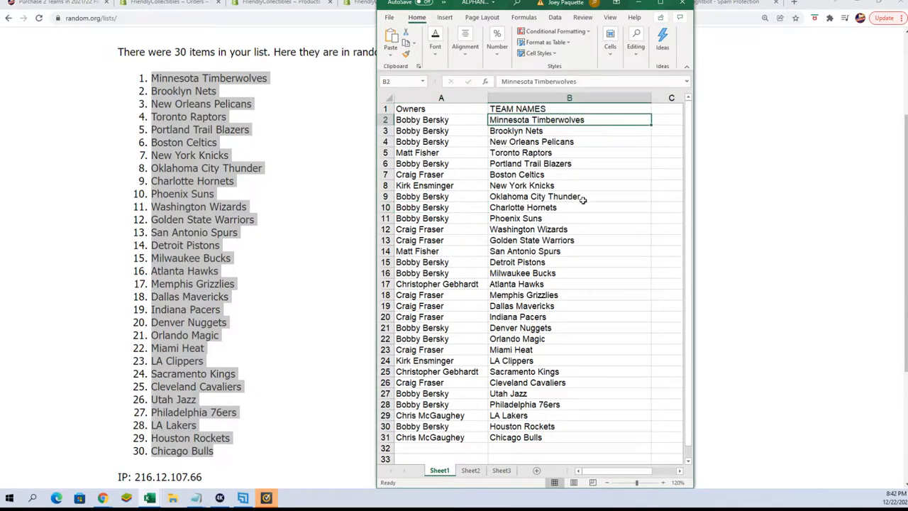
pyautogui.moveTo(559, 293)
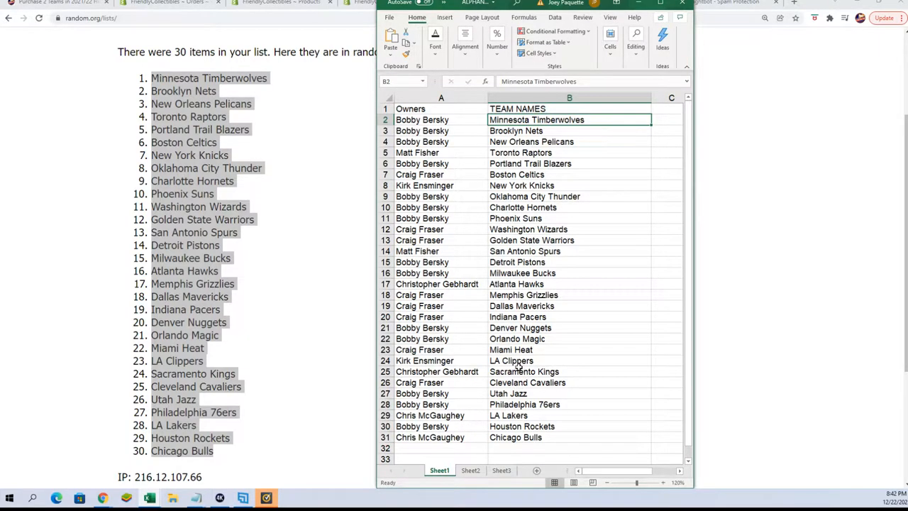
pyautogui.moveTo(507, 173)
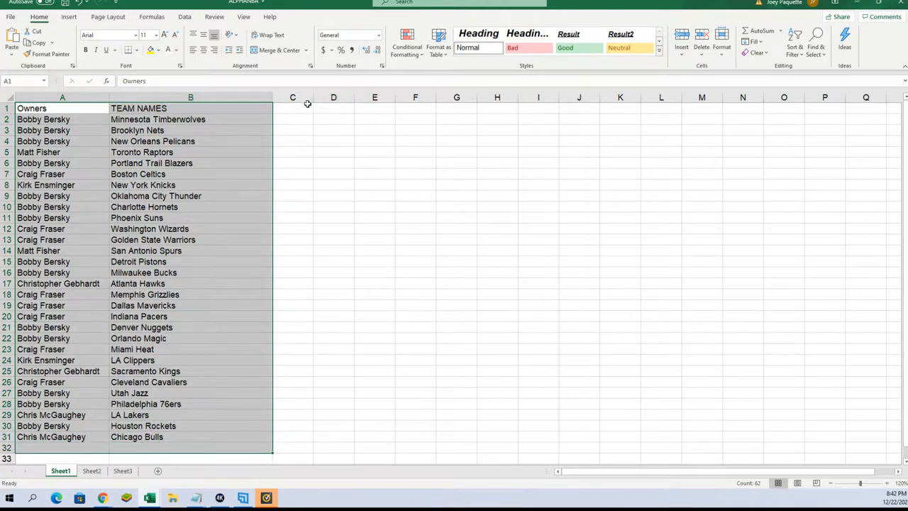
# Sort the pairs A to Z by TEAM NAMES with headers and narrow the Owners column.
pyautogui.click(183, 15)
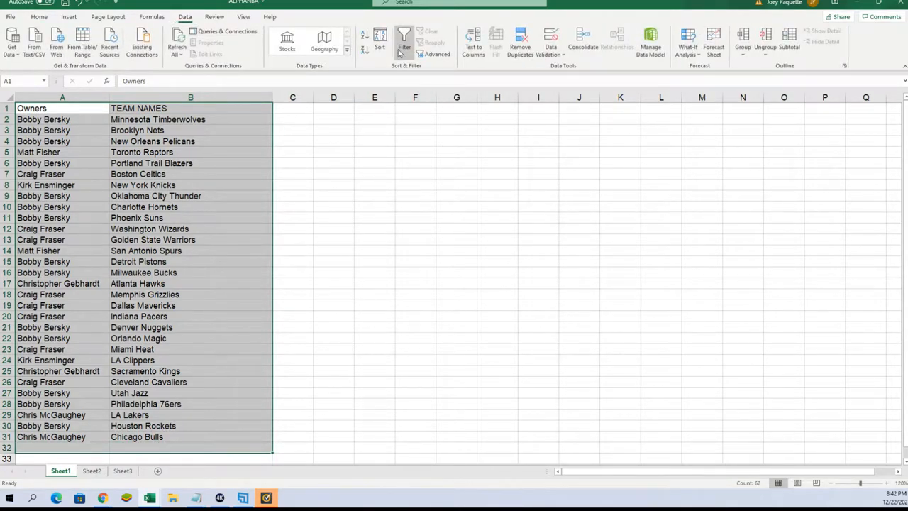
pyautogui.click(379, 40)
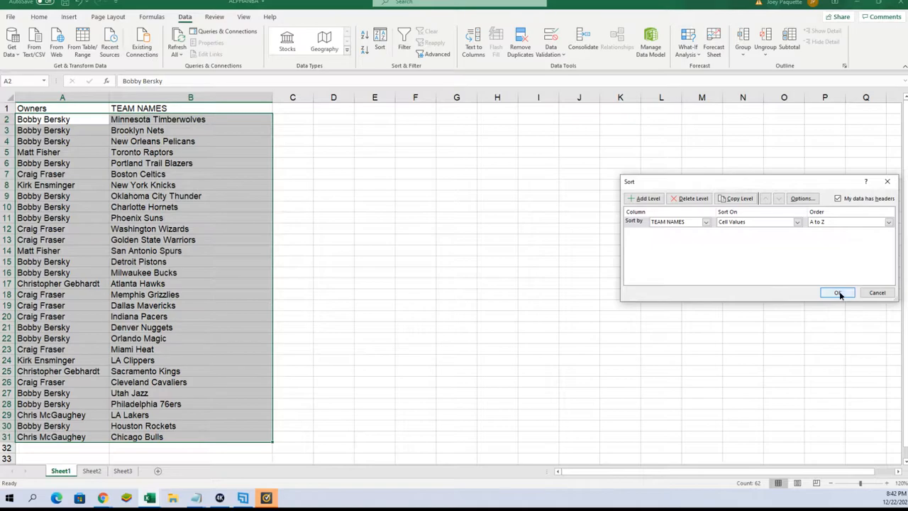
pyautogui.click(837, 293)
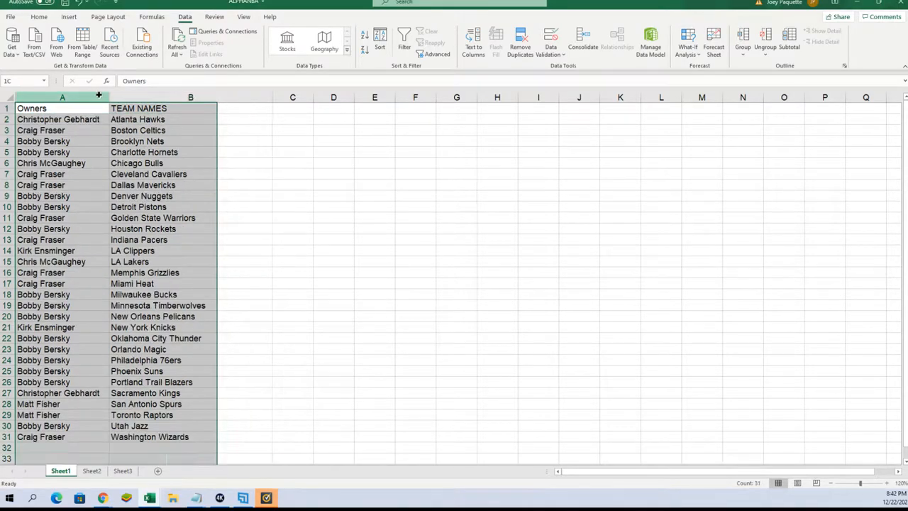
pyautogui.moveTo(99, 97); pyautogui.dragTo(105, 97)
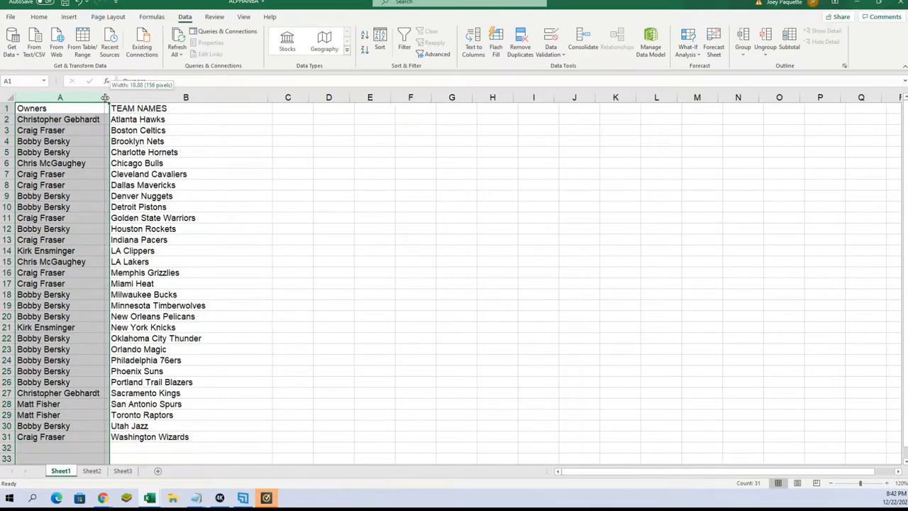